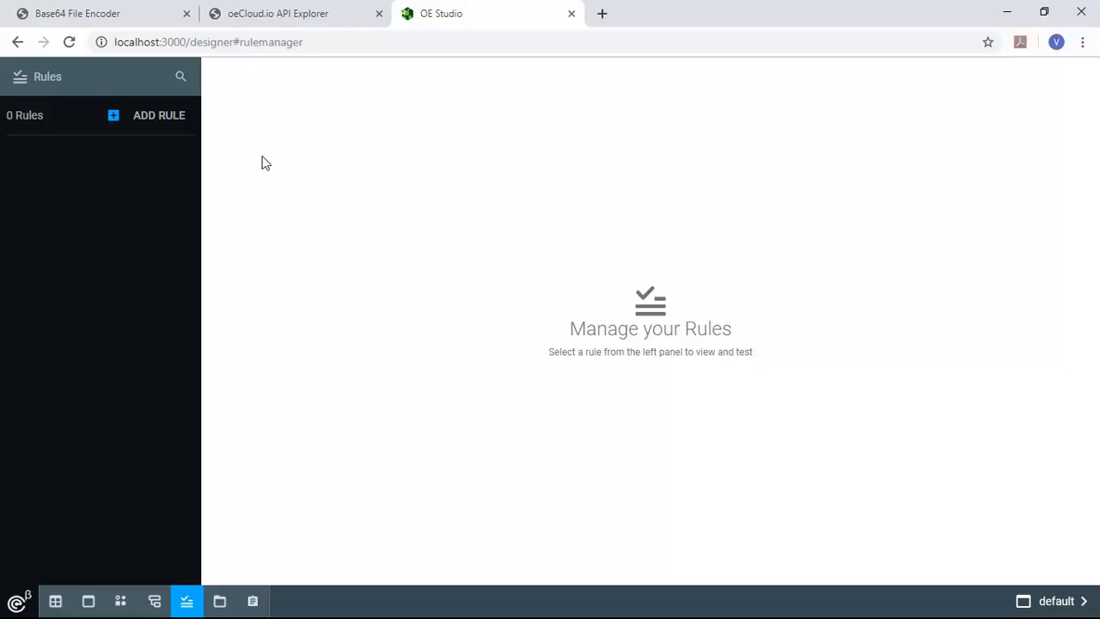
Add a rule named 'Holidays' from Holidays.xlsx and save it
click(158, 115)
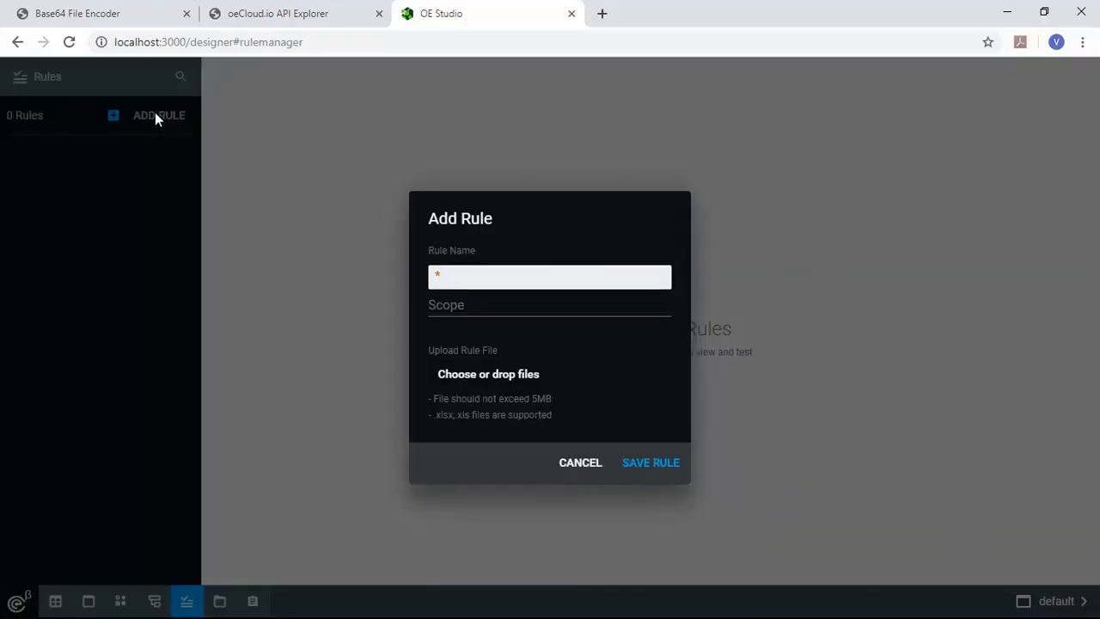
mouse_move(455, 459)
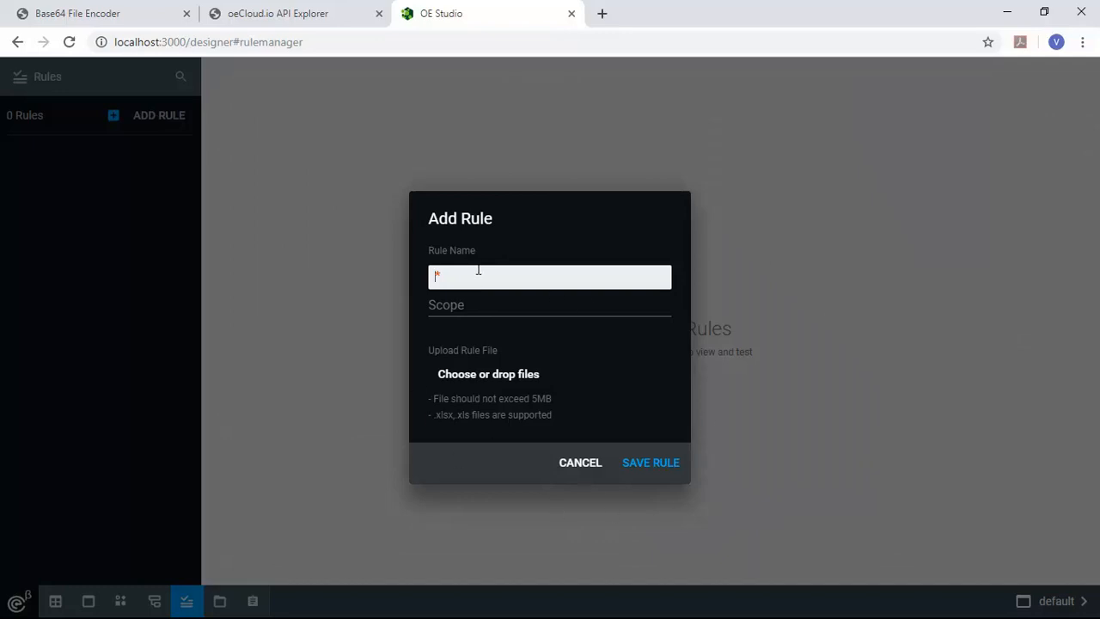
text(H)
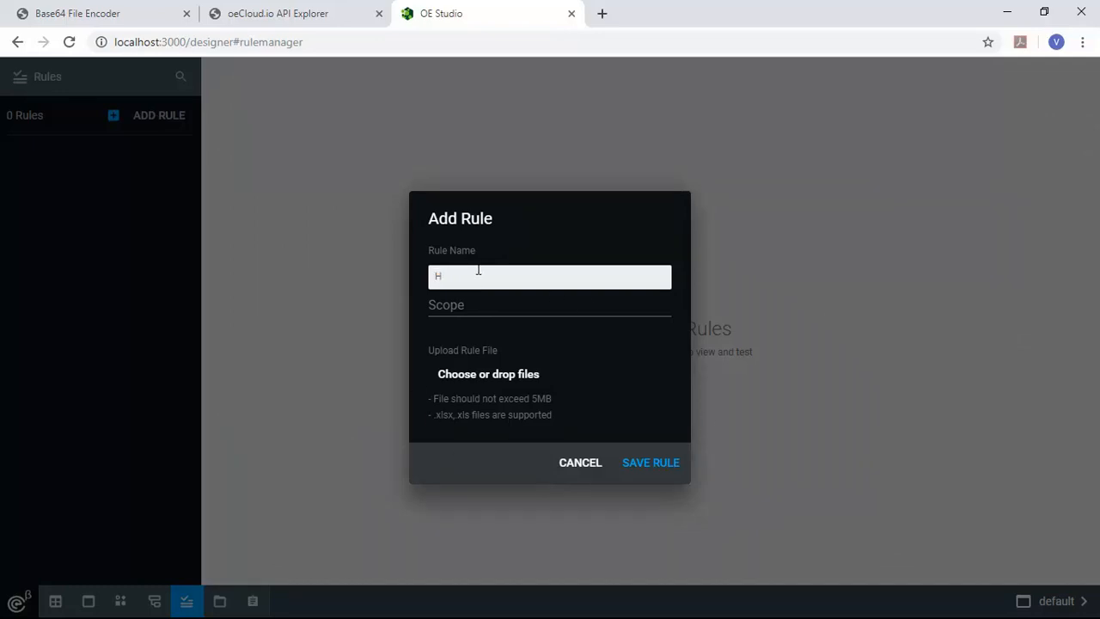
text(olidays)
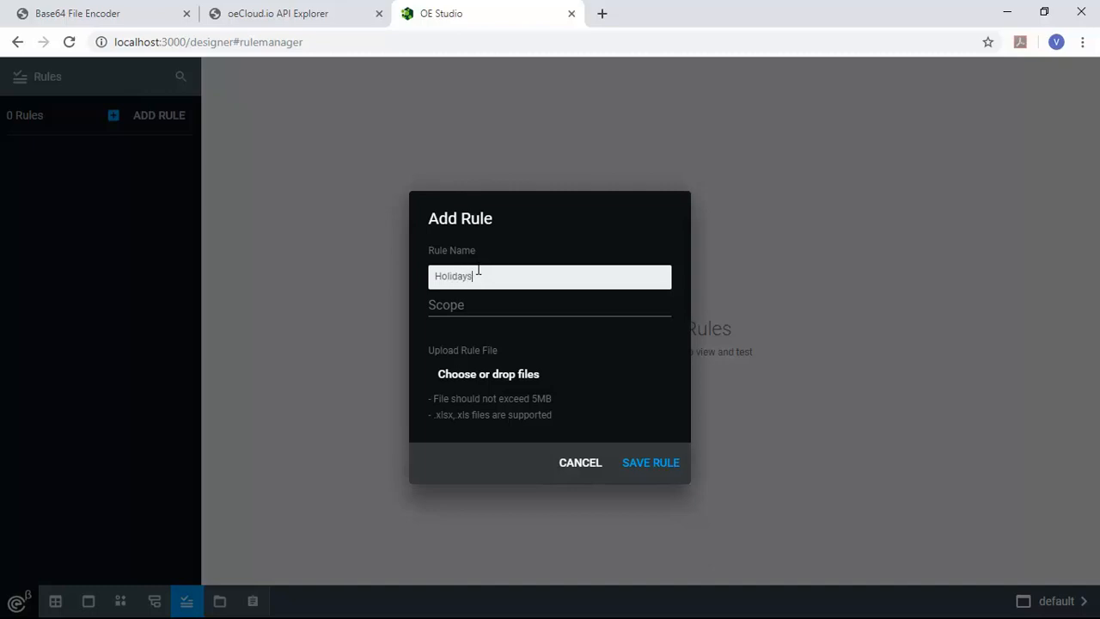
mouse_move(469, 381)
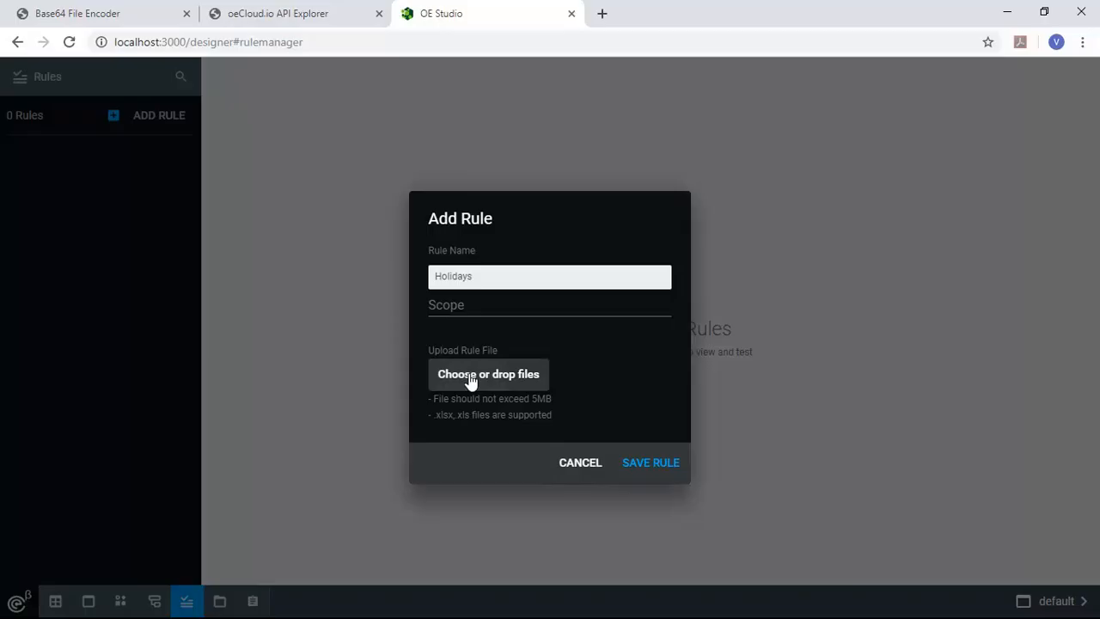
click(488, 373)
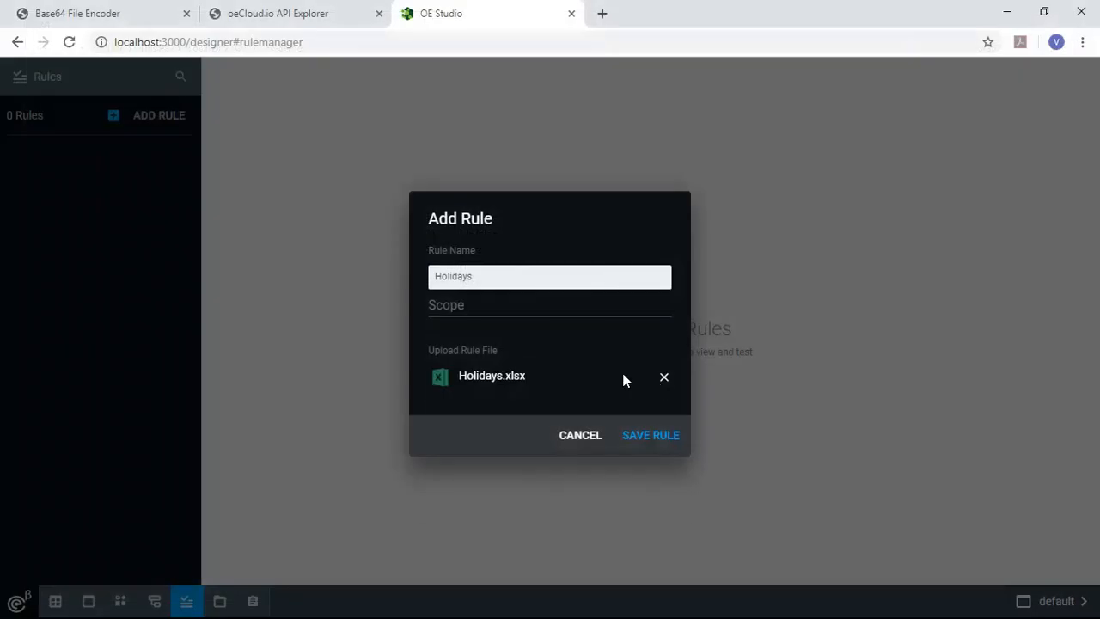
mouse_move(516, 396)
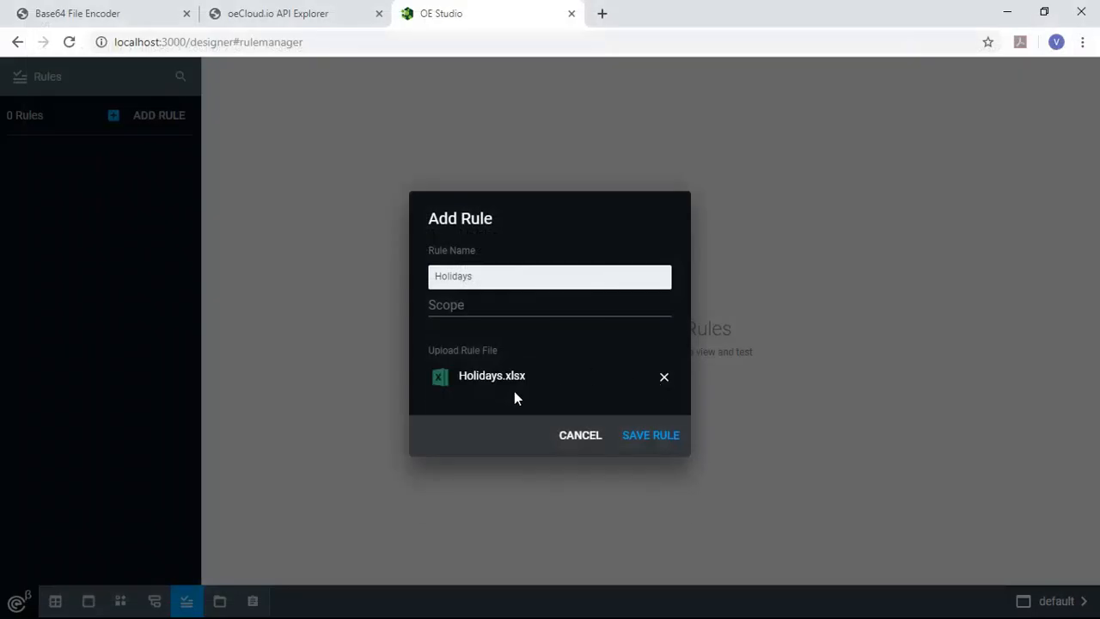
click(650, 434)
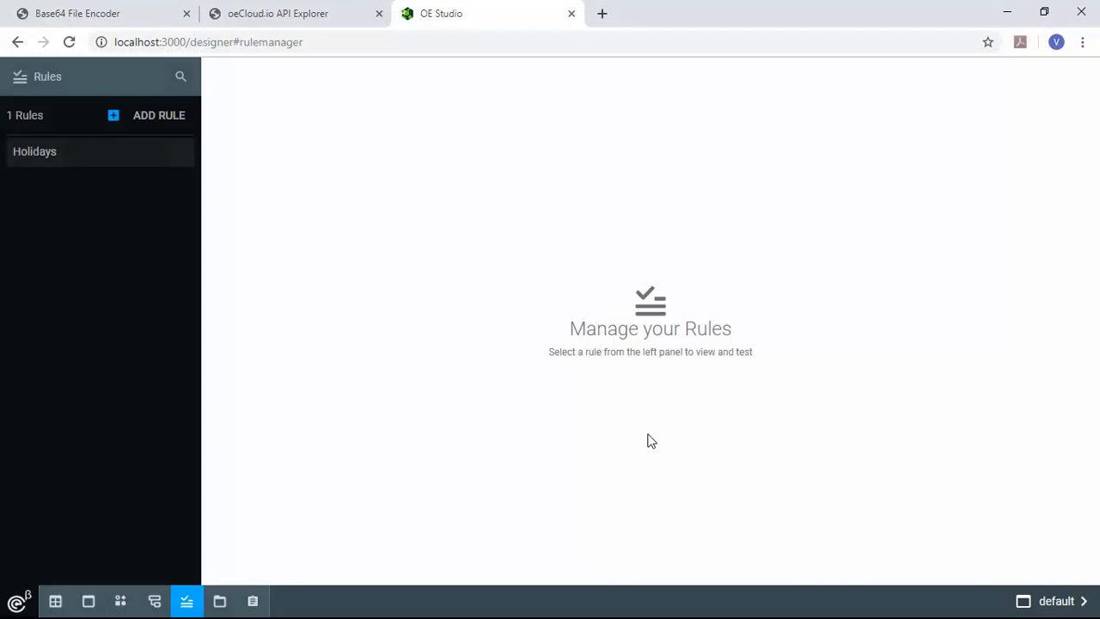
mouse_move(35, 151)
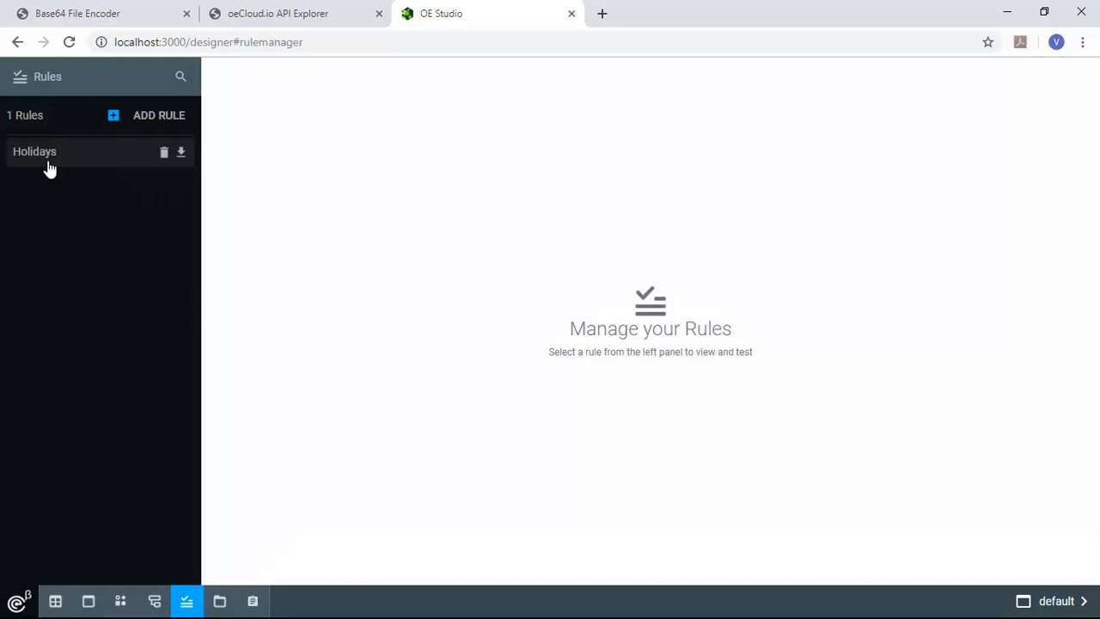
In API Explorer, expand DecisionTable and reach the POST /DecisionTables/exec/{documentName} operation
click(294, 13)
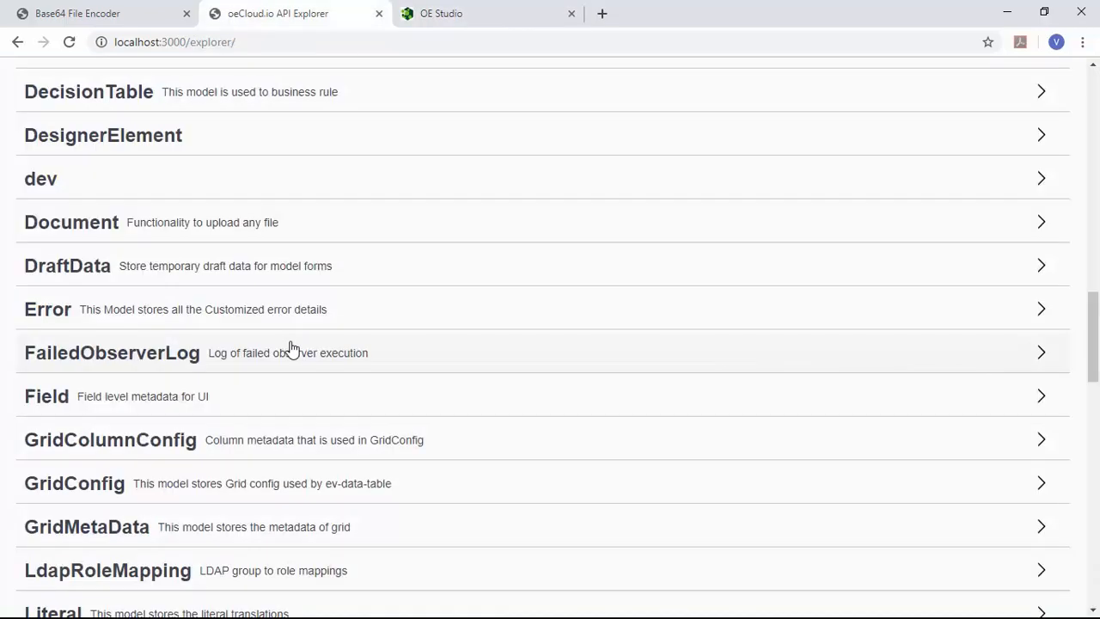
click(88, 92)
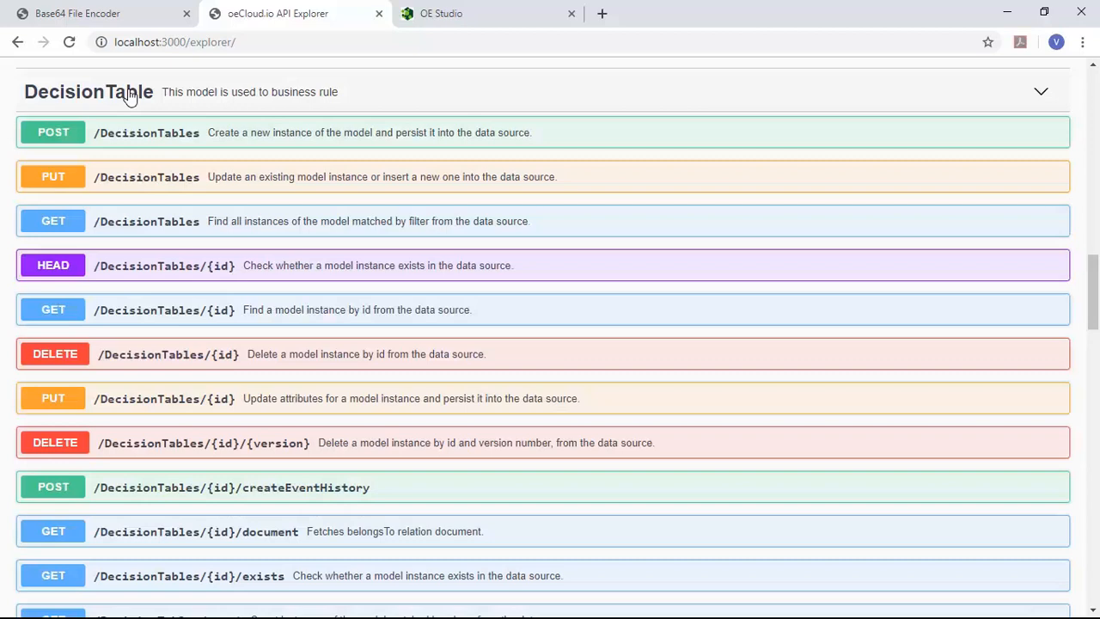
scroll(down, 3)
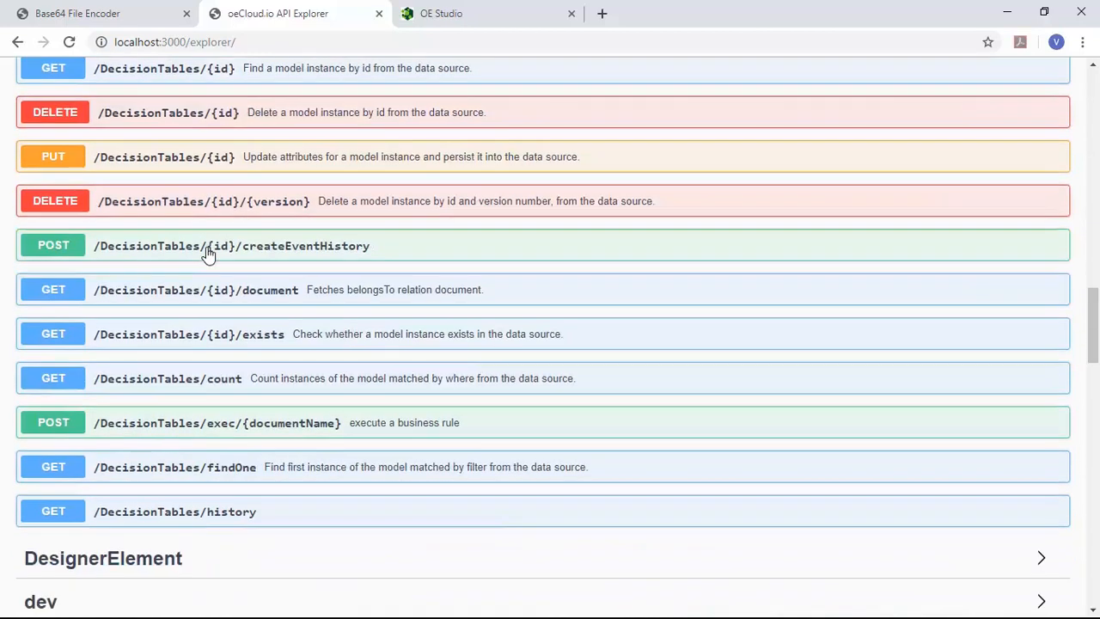
scroll(down, 3)
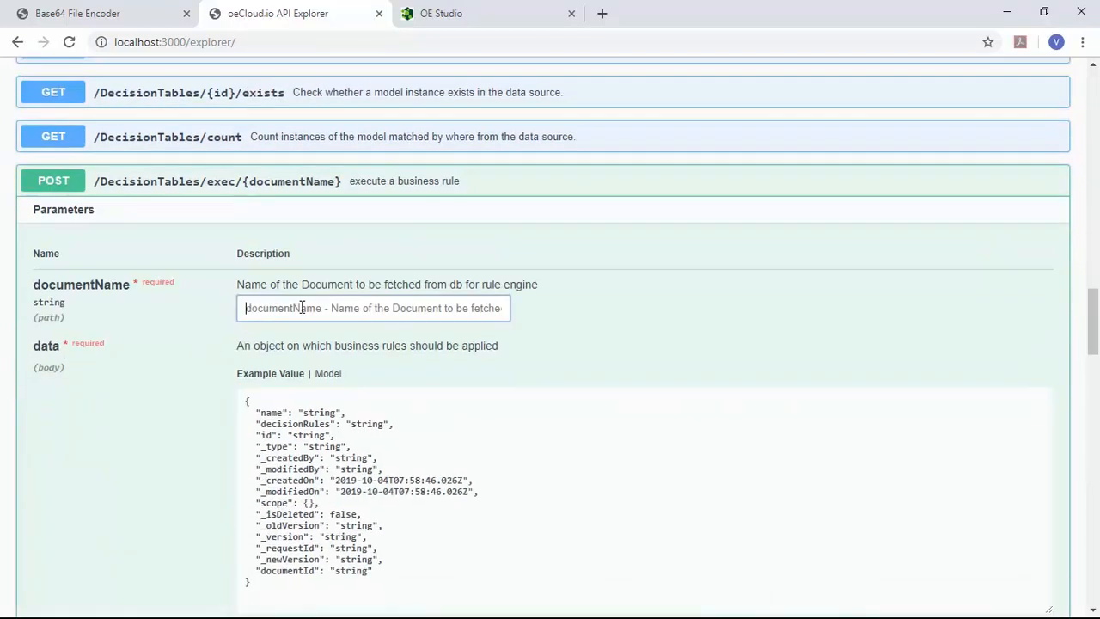
Execute the rule with documentName 'Holidays', Age 50 and Years of Service 28
text(Holidays)
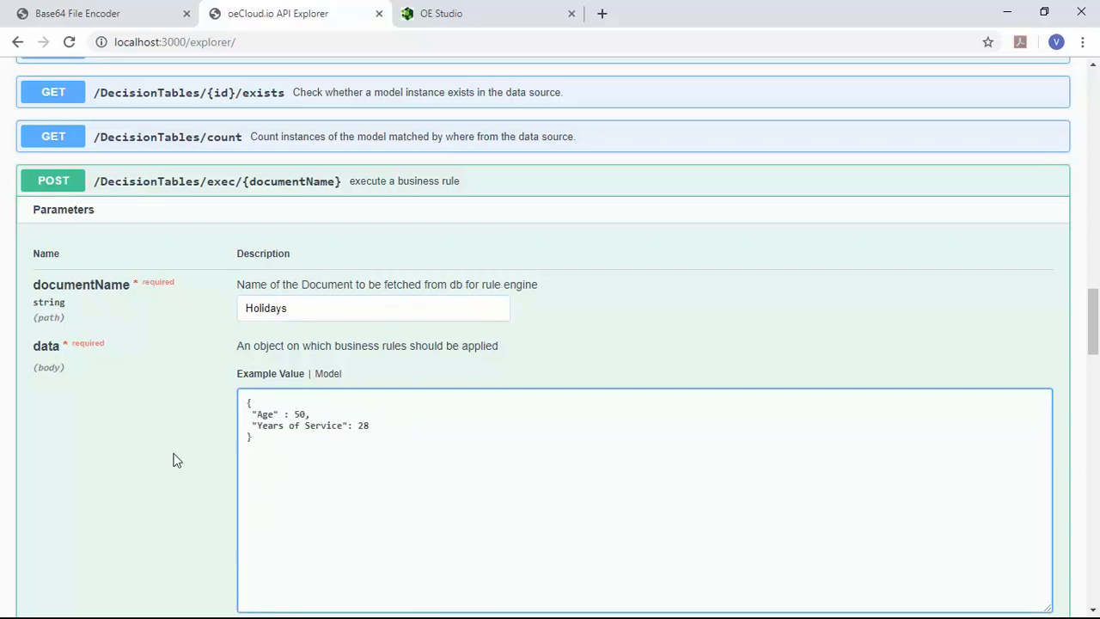
scroll(down, 3)
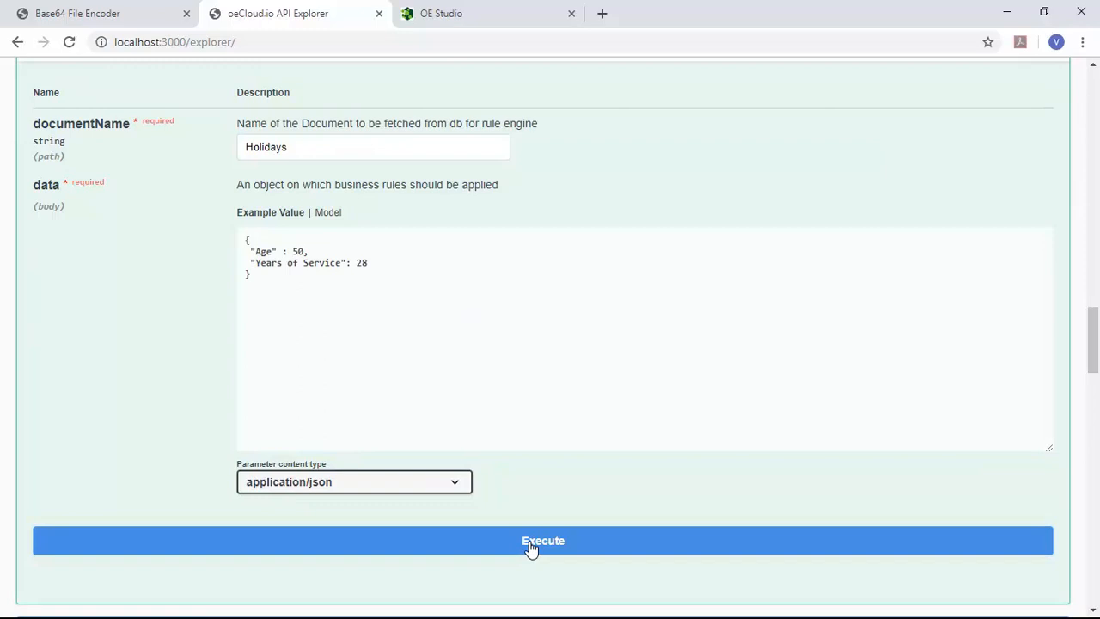
click(542, 540)
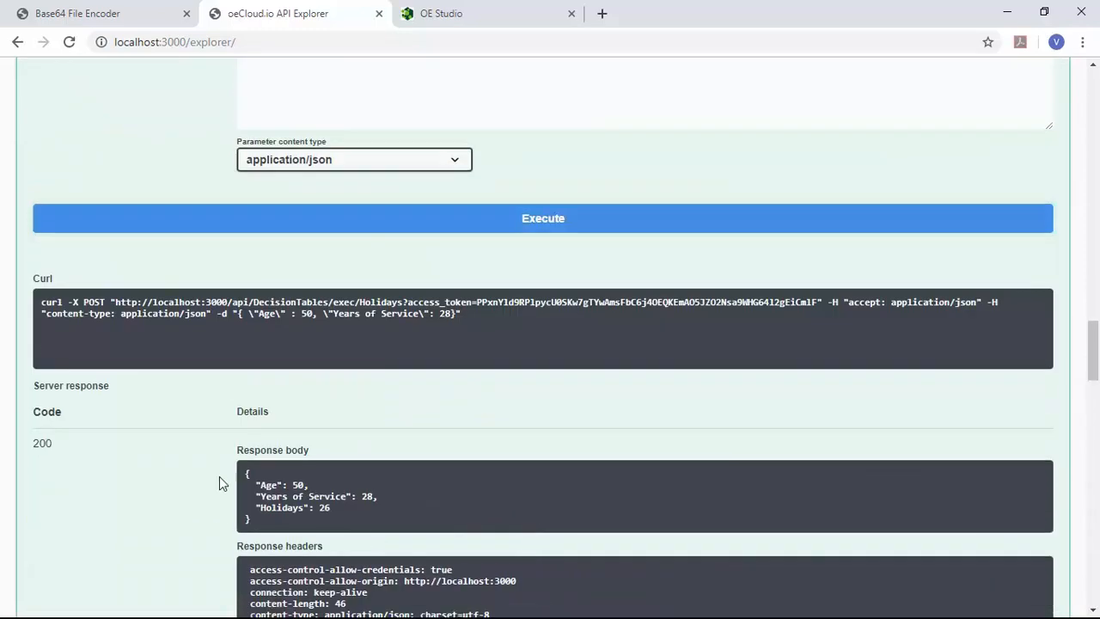